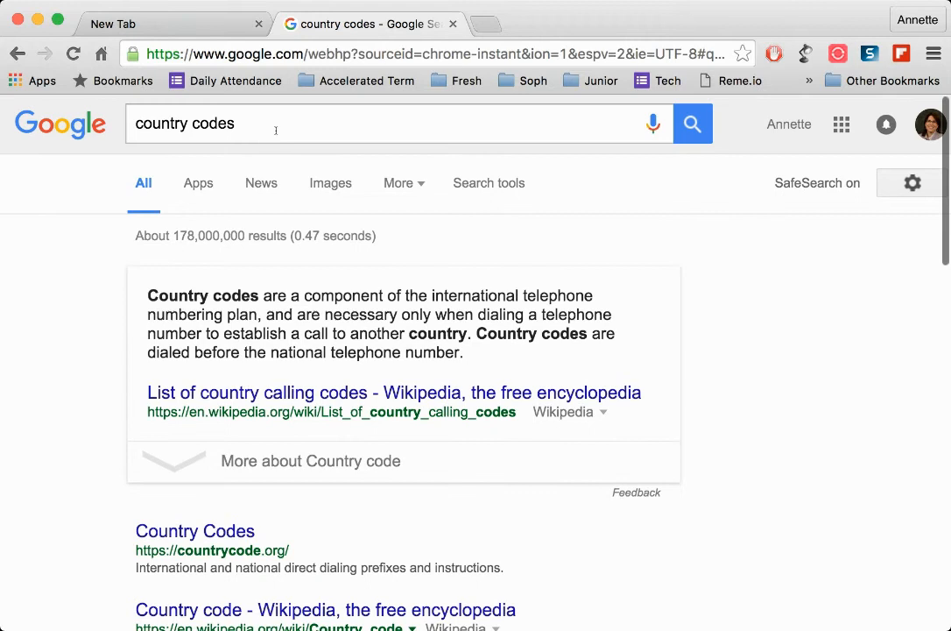
{"action": "mouse_move", "coordinate": [287, 175]}
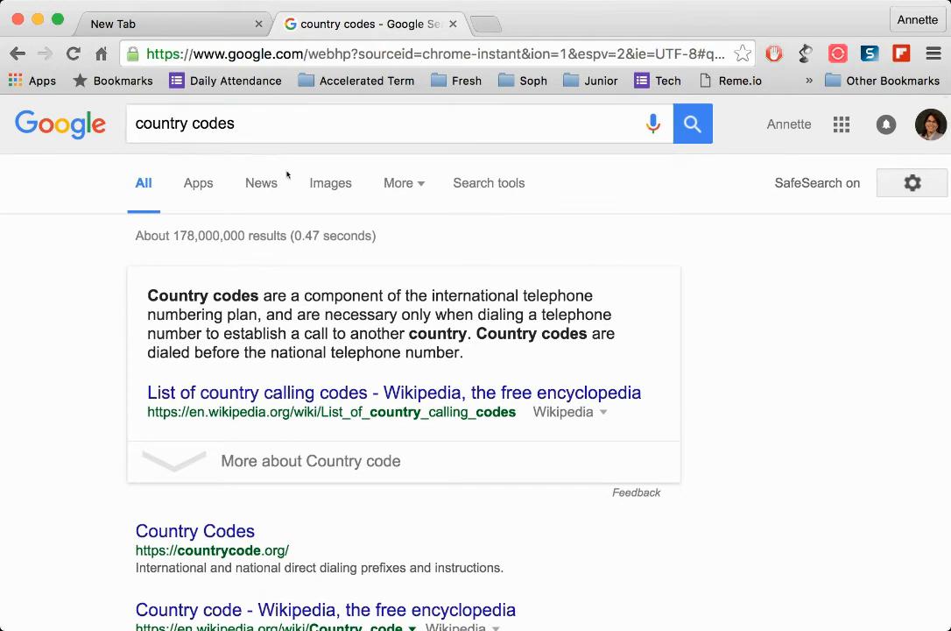
- Find Australia (AU, 61) and Austria (AT) in the countrycode.org country codes table
{"action": "scroll", "scroll_direction": "down", "scroll_amount": 3}
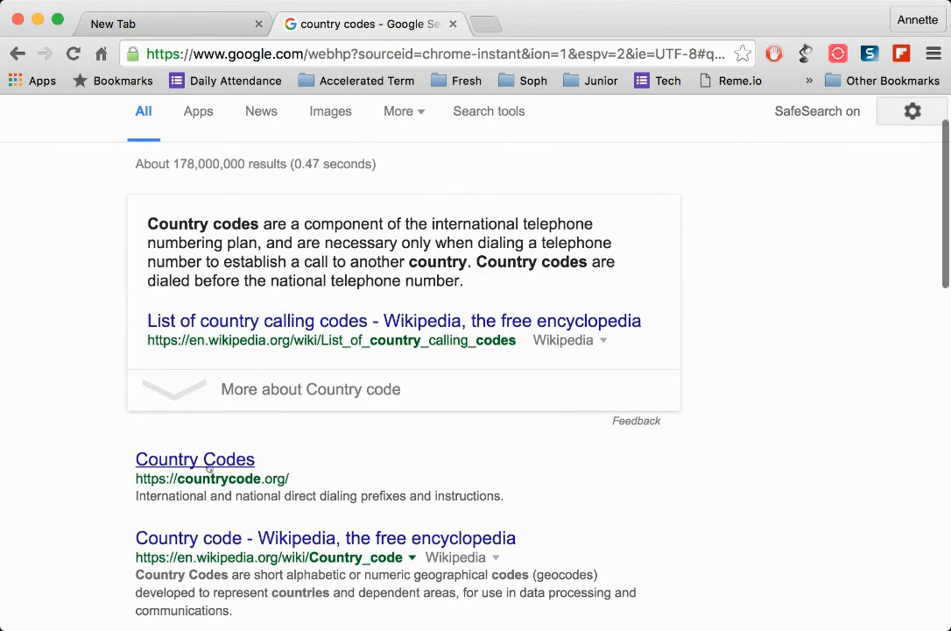
{"action": "left_click", "coordinate": [194, 459]}
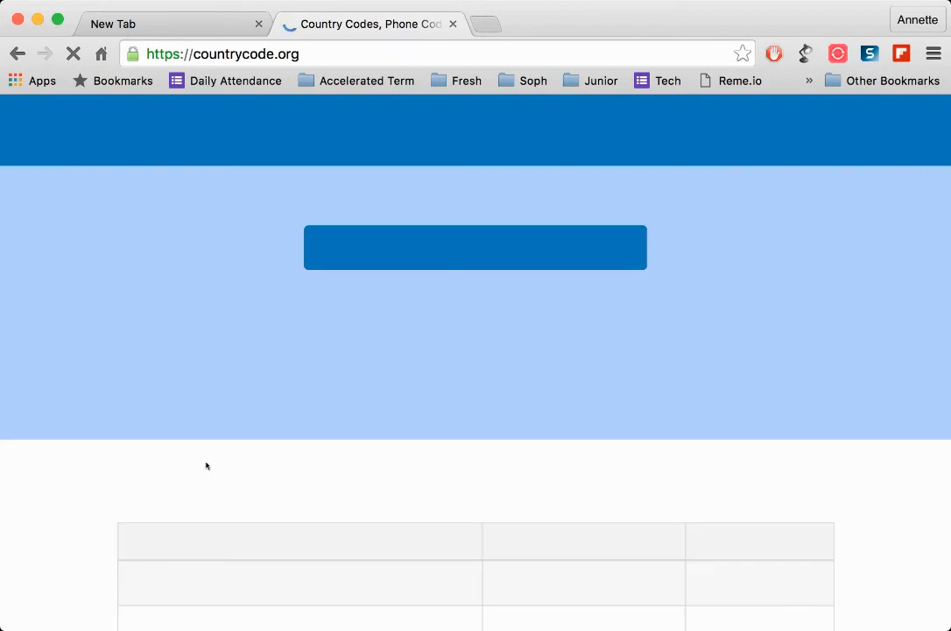
{"action": "scroll", "scroll_direction": "down", "scroll_amount": 3}
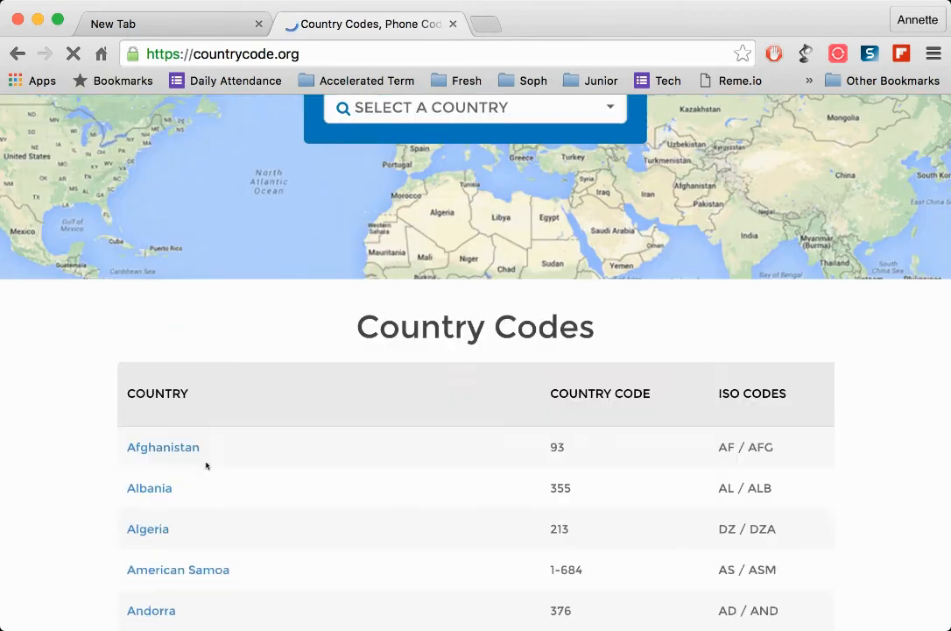
{"action": "scroll", "scroll_direction": "down", "scroll_amount": 3}
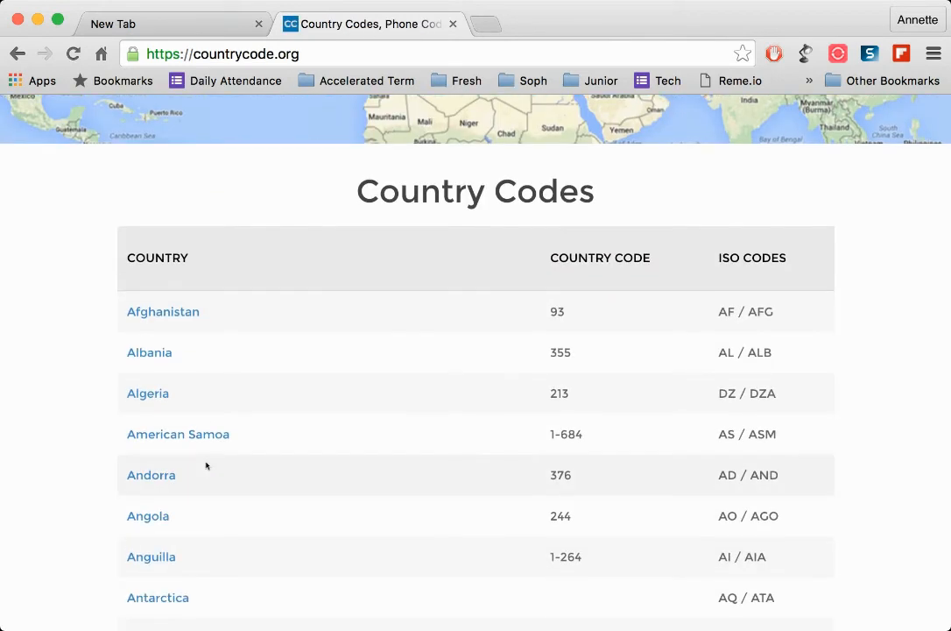
{"action": "scroll", "scroll_direction": "down", "scroll_amount": 3}
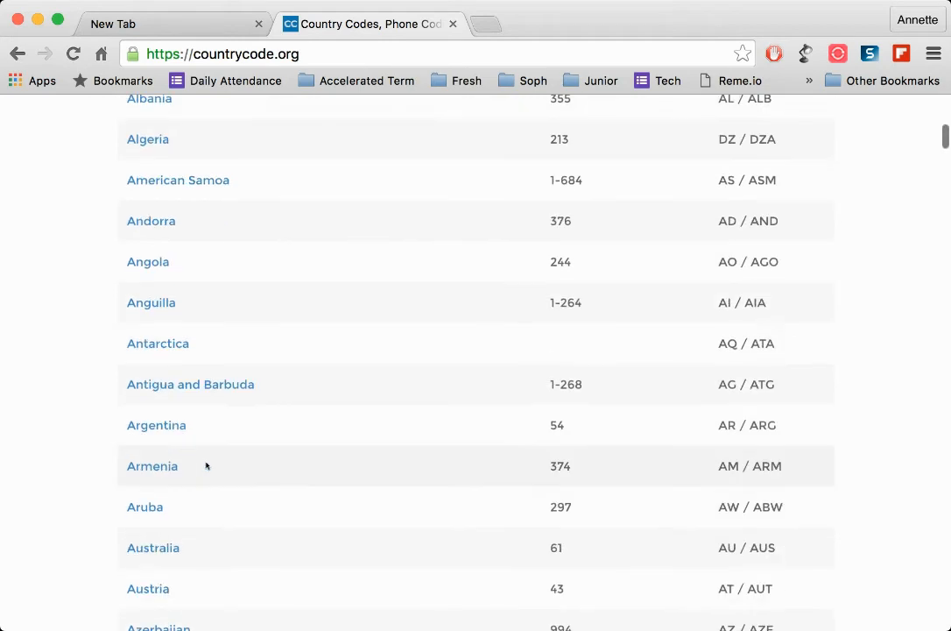
{"action": "scroll", "scroll_direction": "down", "scroll_amount": 3}
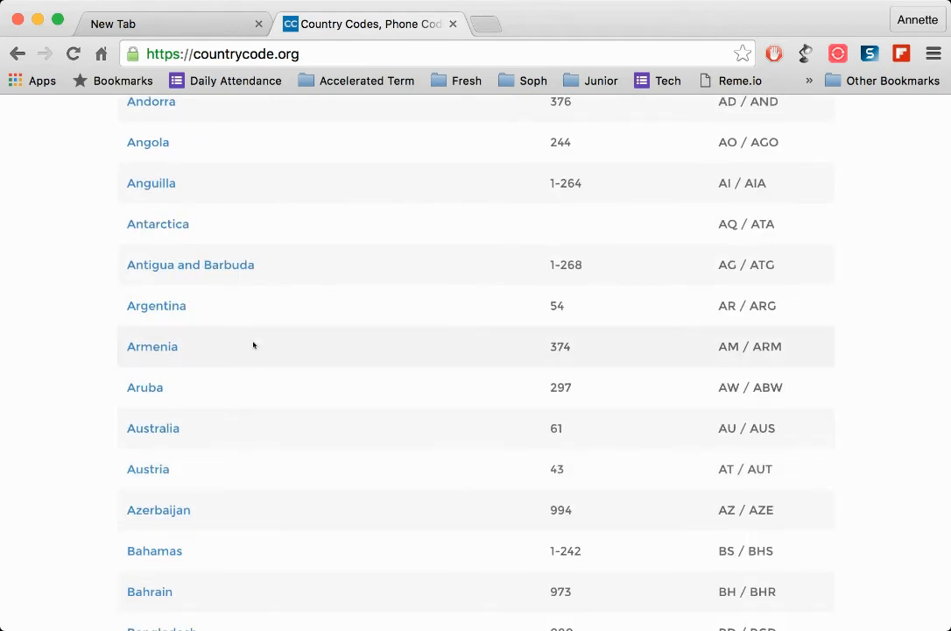
{"action": "mouse_move", "coordinate": [721, 434]}
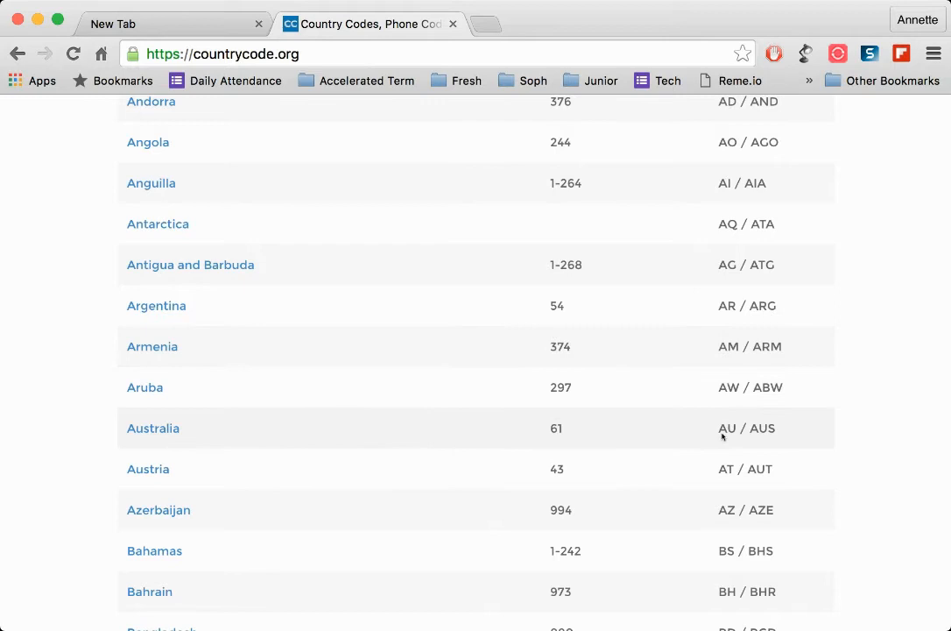
{"action": "mouse_move", "coordinate": [179, 413]}
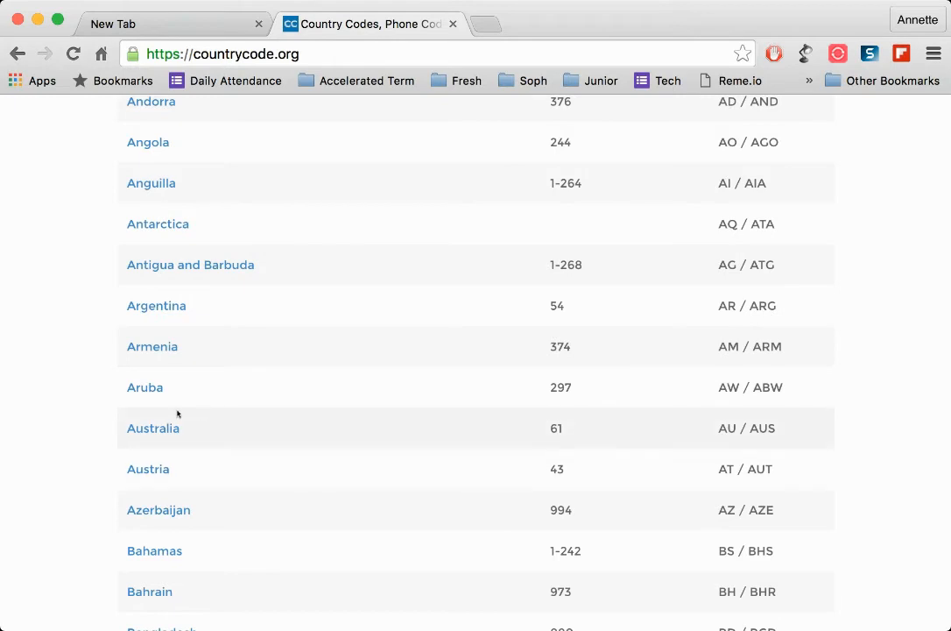
{"action": "mouse_move", "coordinate": [704, 411]}
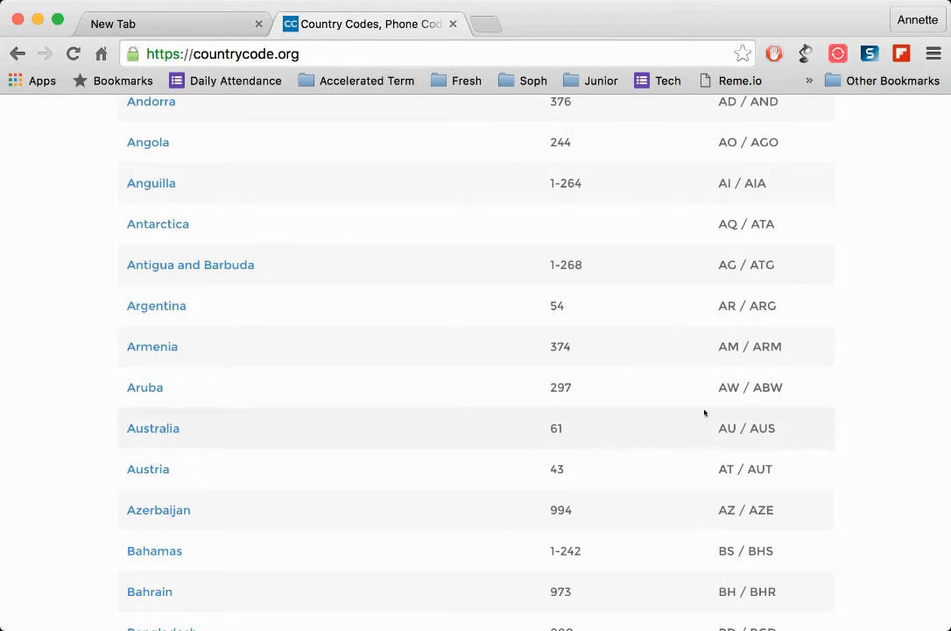
- Start a new browser tab for the Australian Google site
{"action": "left_click", "coordinate": [482, 24]}
{"action": "type", "text": "google.au"}
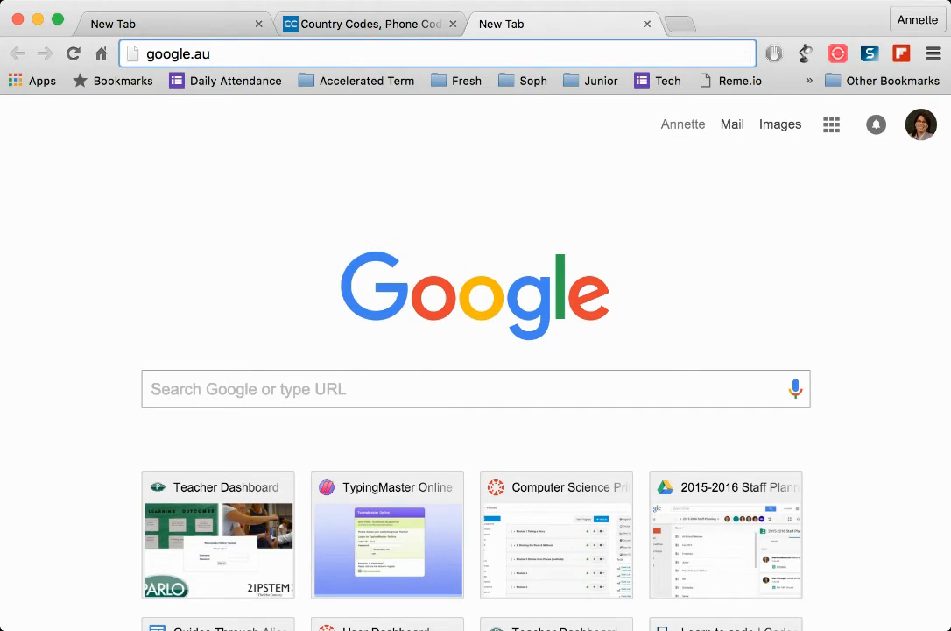
- Load google.com.au, search 'United states' there, and return to the countrycode.org table
{"action": "key", "text": "Return"}
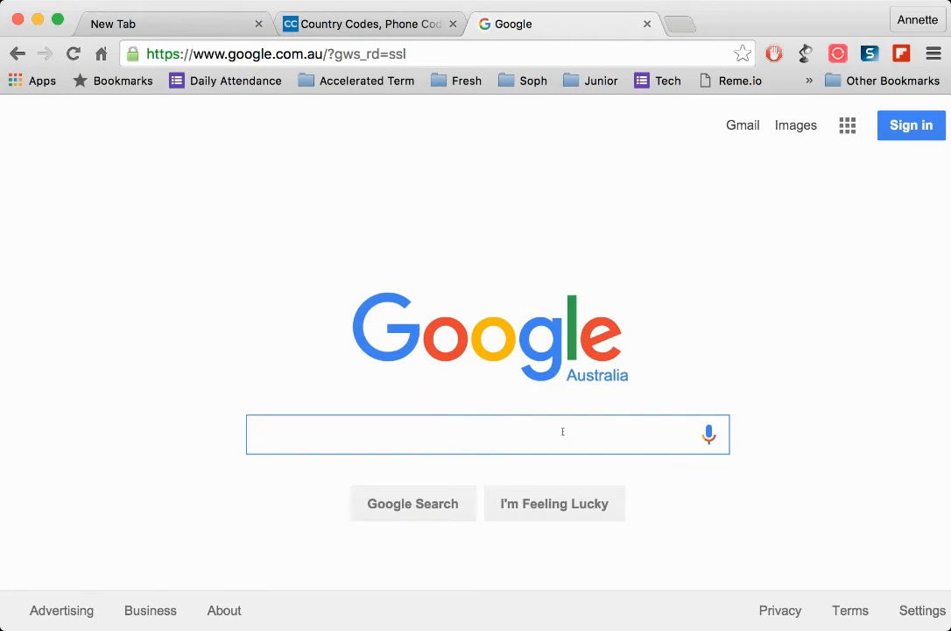
{"action": "type", "text": "United states"}
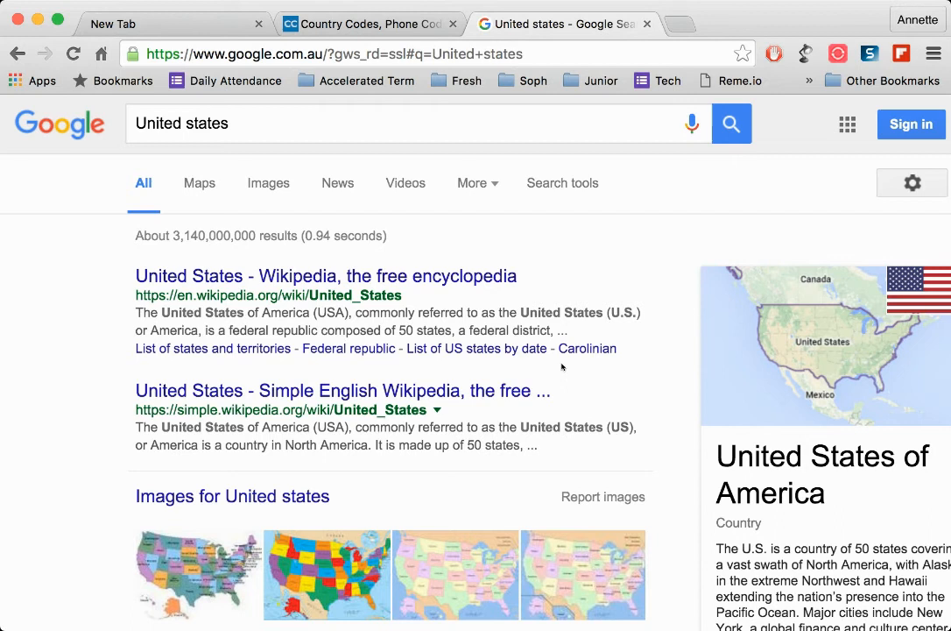
{"action": "left_click", "coordinate": [368, 25]}
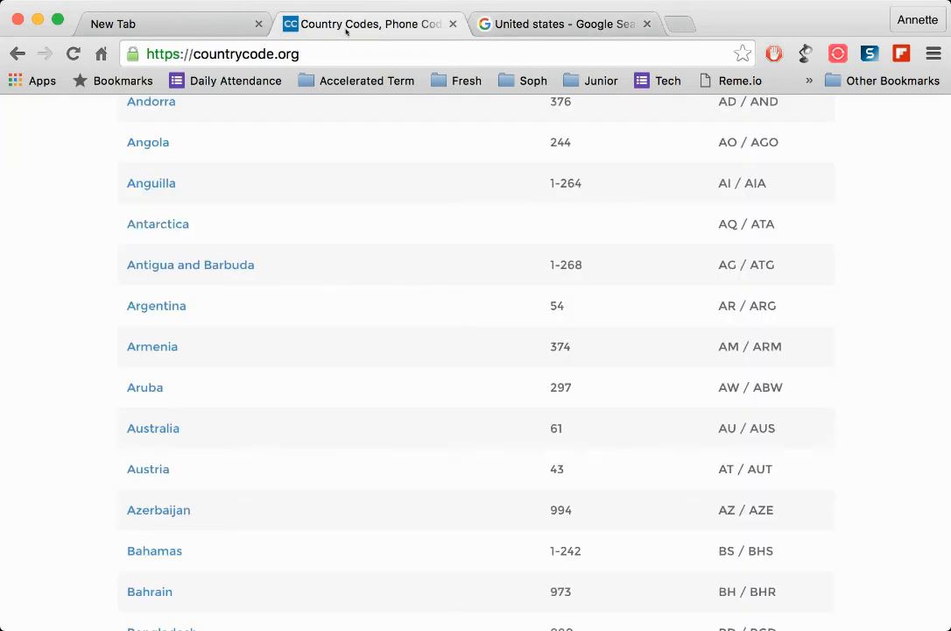
- Check Austria's AT code in the table and bring Google Australia's results back
{"action": "scroll", "scroll_direction": "down", "scroll_amount": 3}
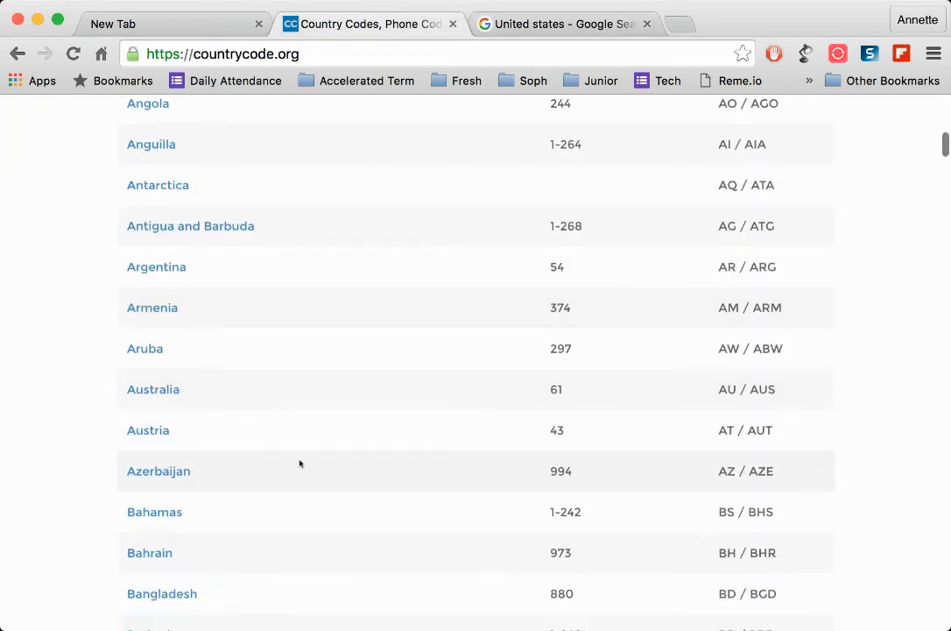
{"action": "left_click", "coordinate": [560, 25]}
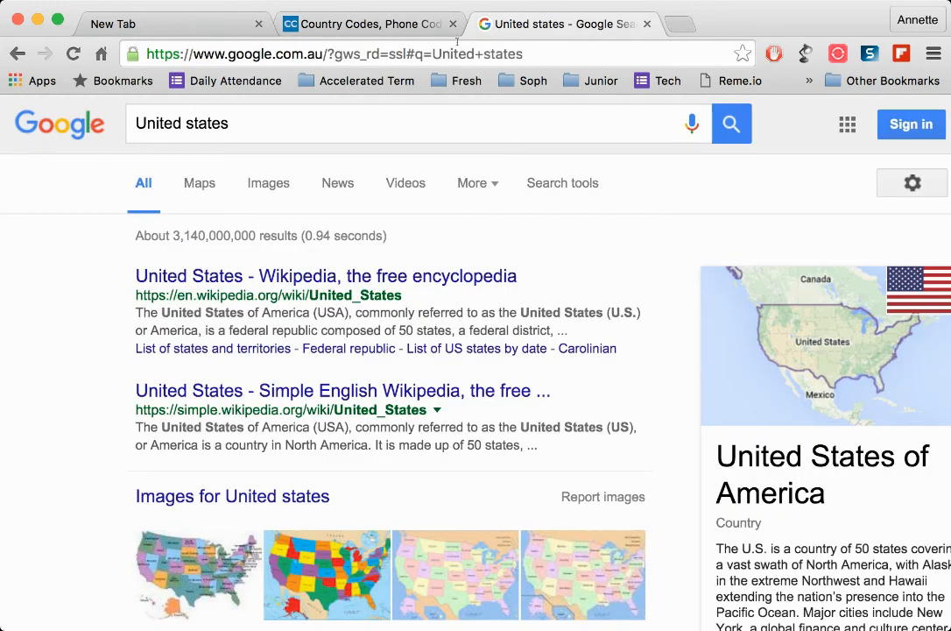
- Load the Austrian site google.at and begin a search starting with 'Un'
{"action": "left_click", "coordinate": [333, 53]}
{"action": "type", "text": "google.at"}
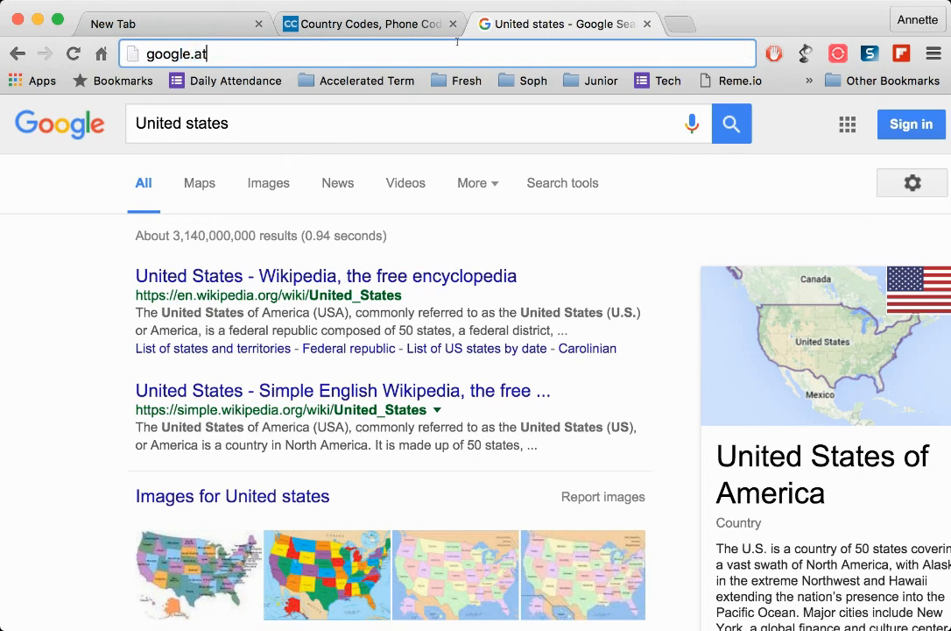
{"action": "key", "text": "Return"}
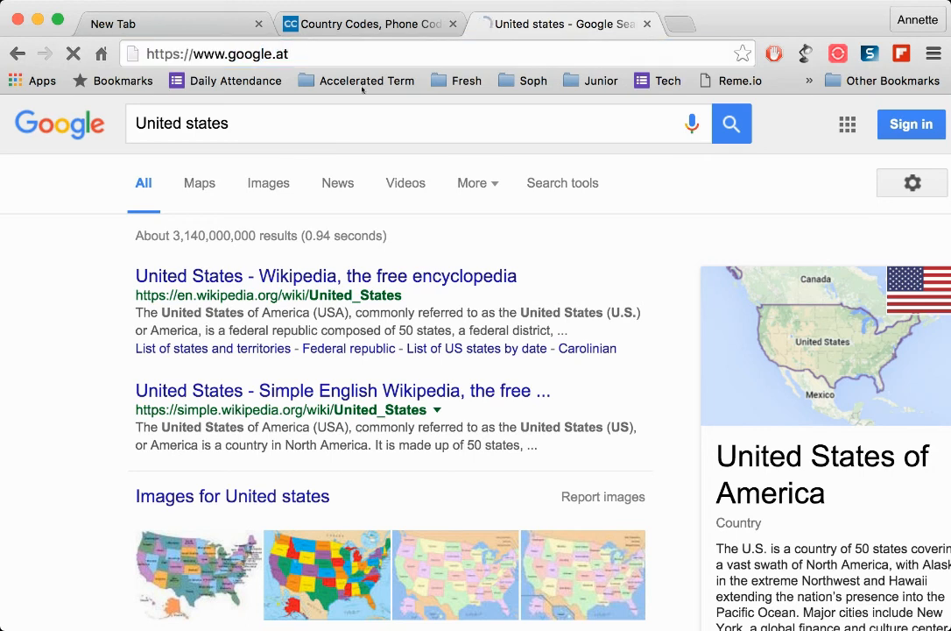
{"action": "left_click", "coordinate": [18, 52]}
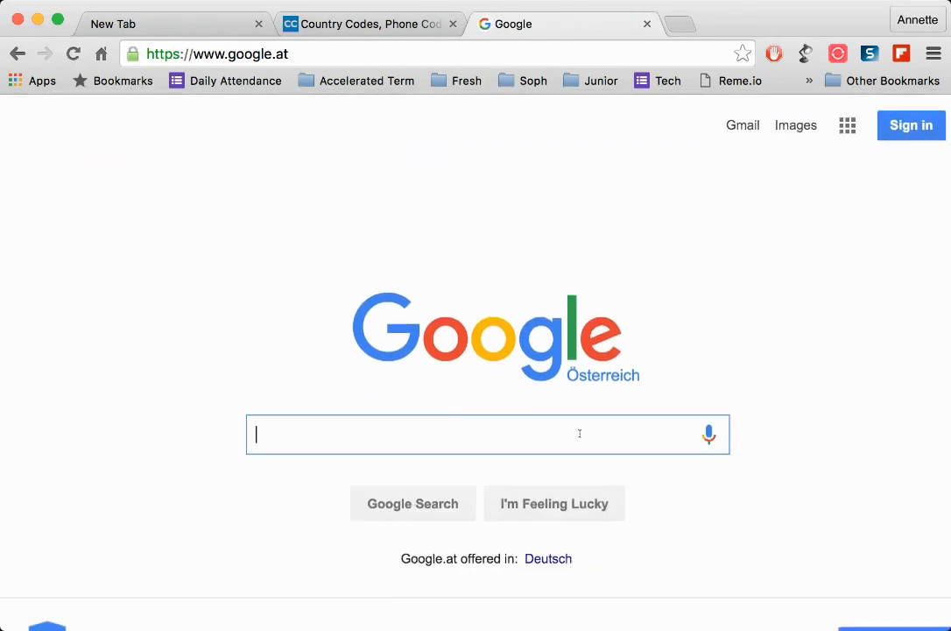
{"action": "type", "text": "Un"}
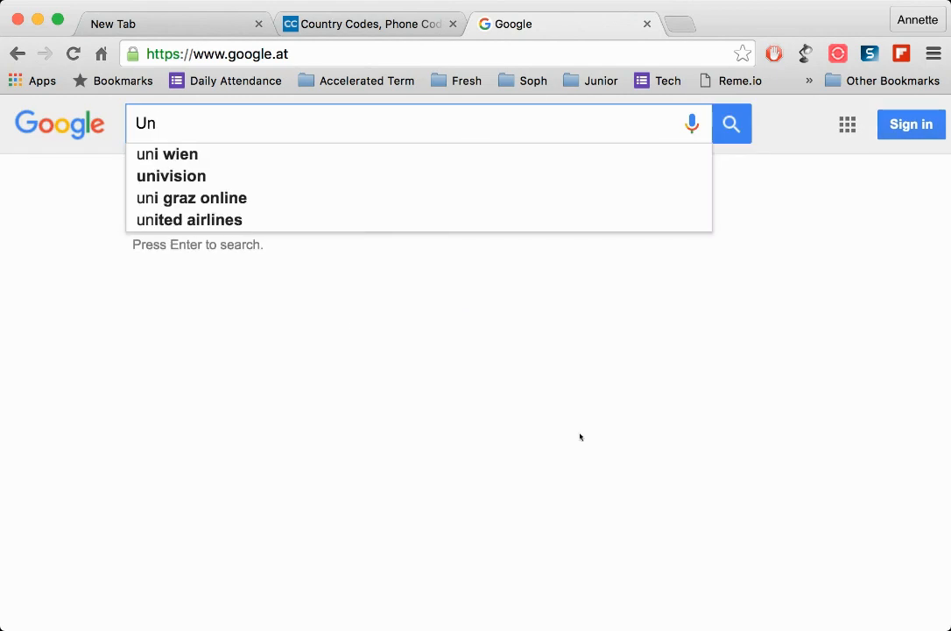